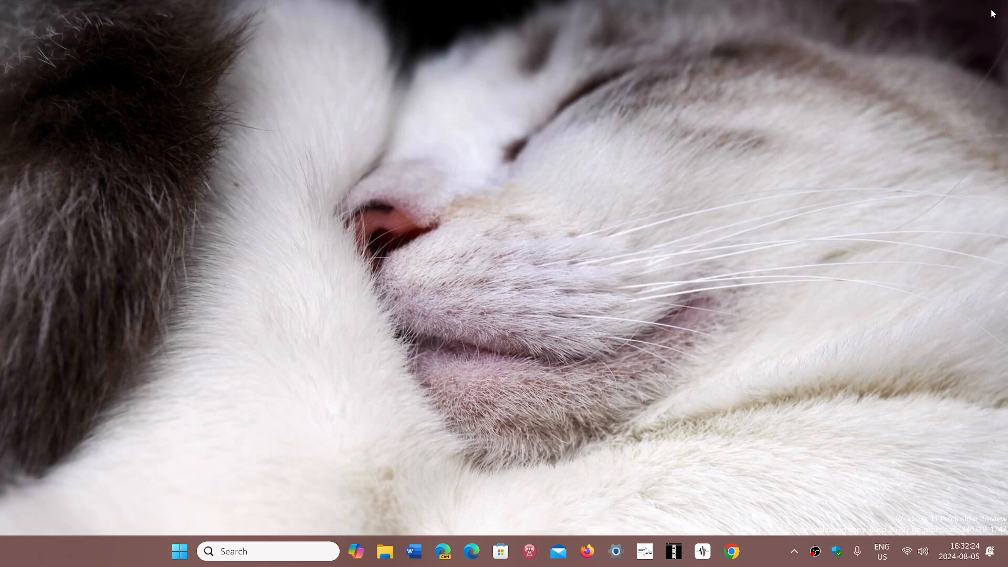
pyautogui.moveTo(744, 373)
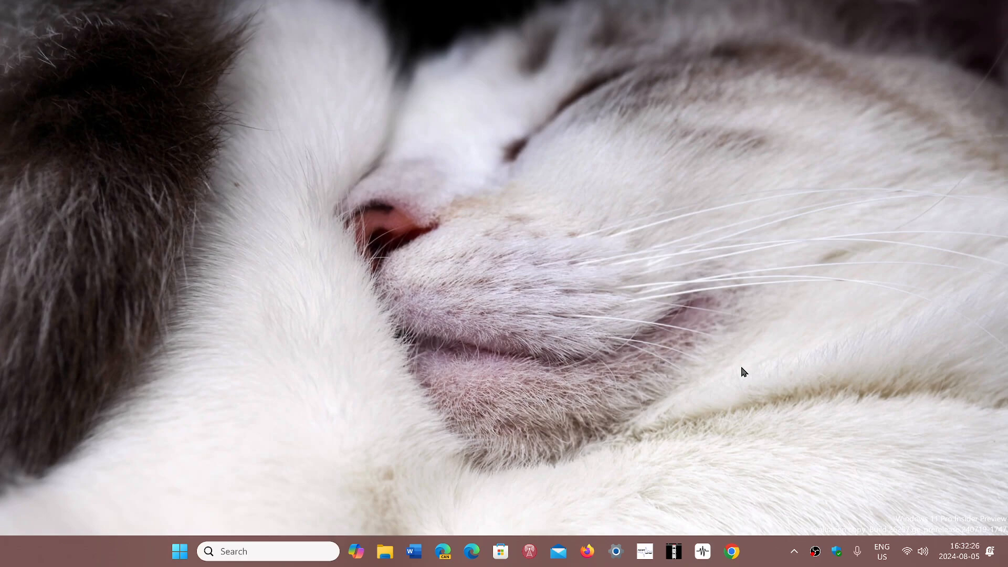
pyautogui.moveTo(826, 286)
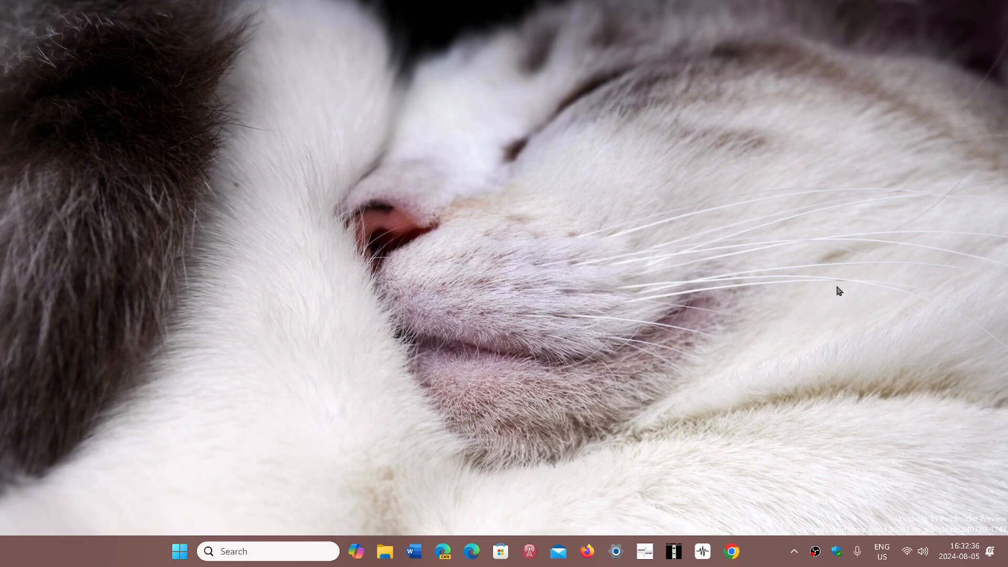
pyautogui.moveTo(836, 376)
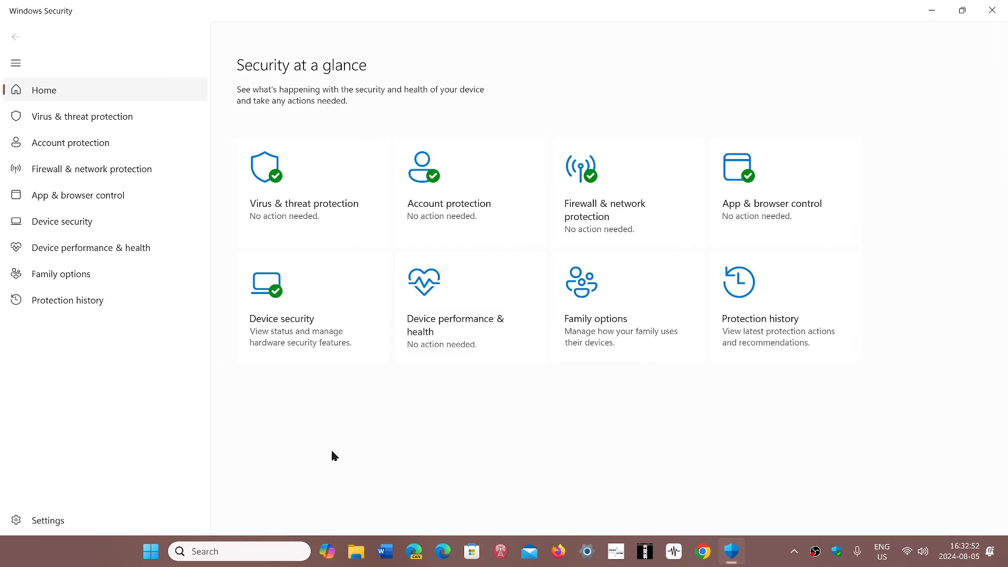
pyautogui.moveTo(588, 429)
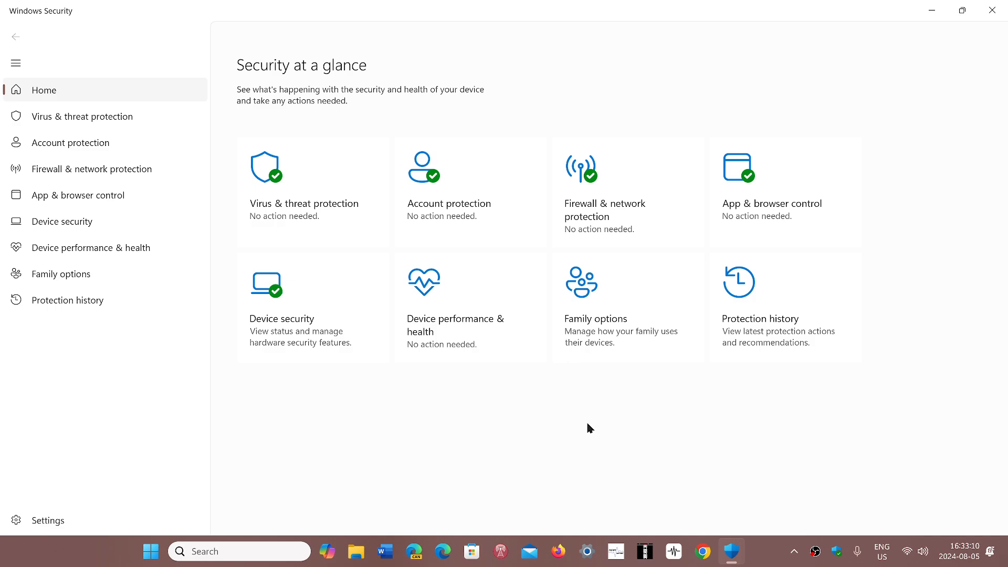
pyautogui.moveTo(231, 142)
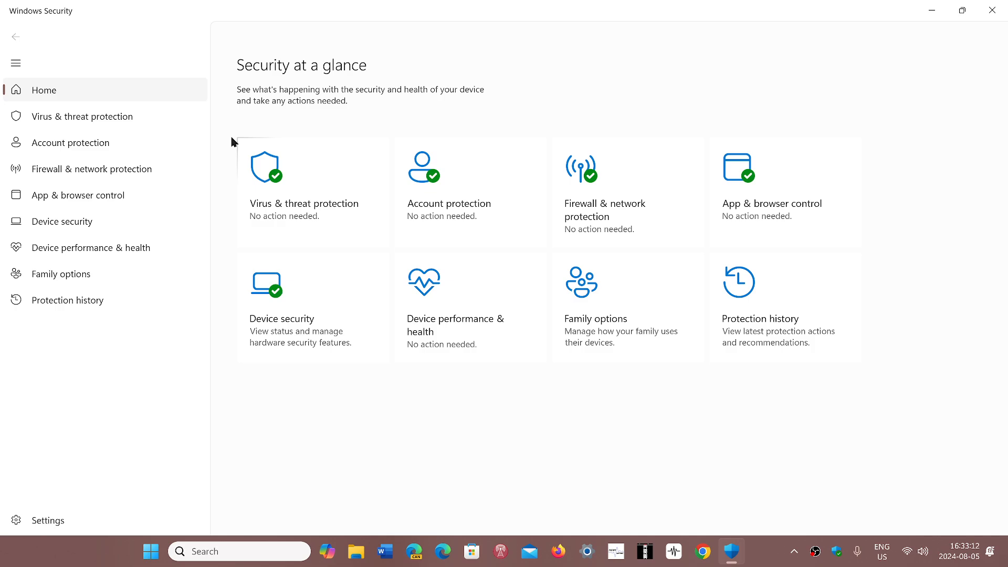
pyautogui.moveTo(352, 192)
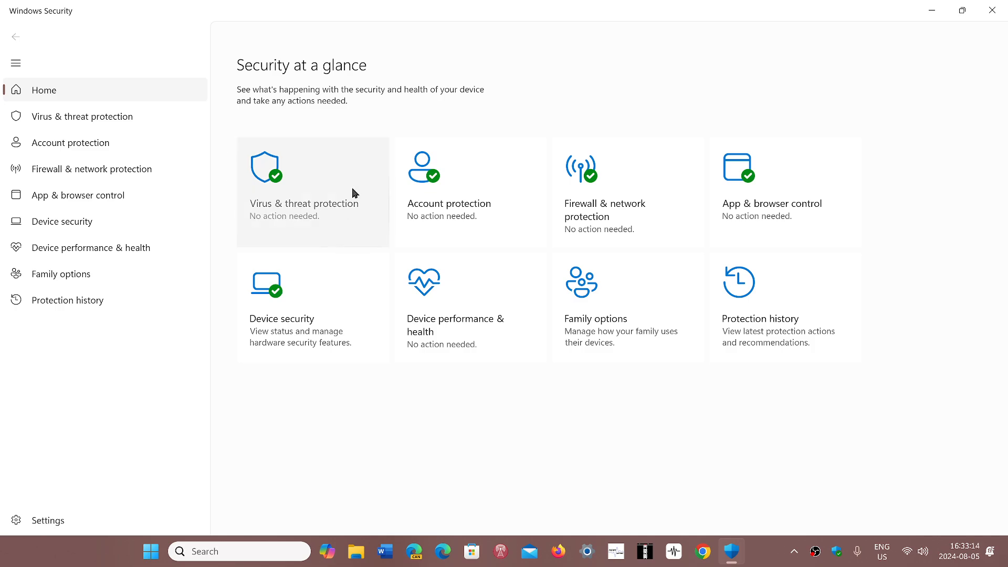
pyautogui.moveTo(654, 53)
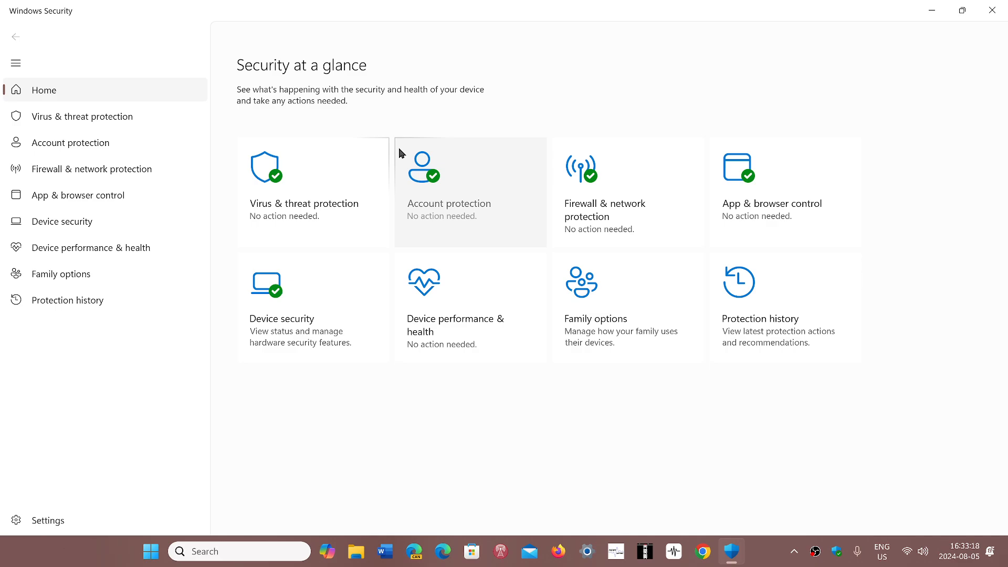
pyautogui.moveTo(462, 134)
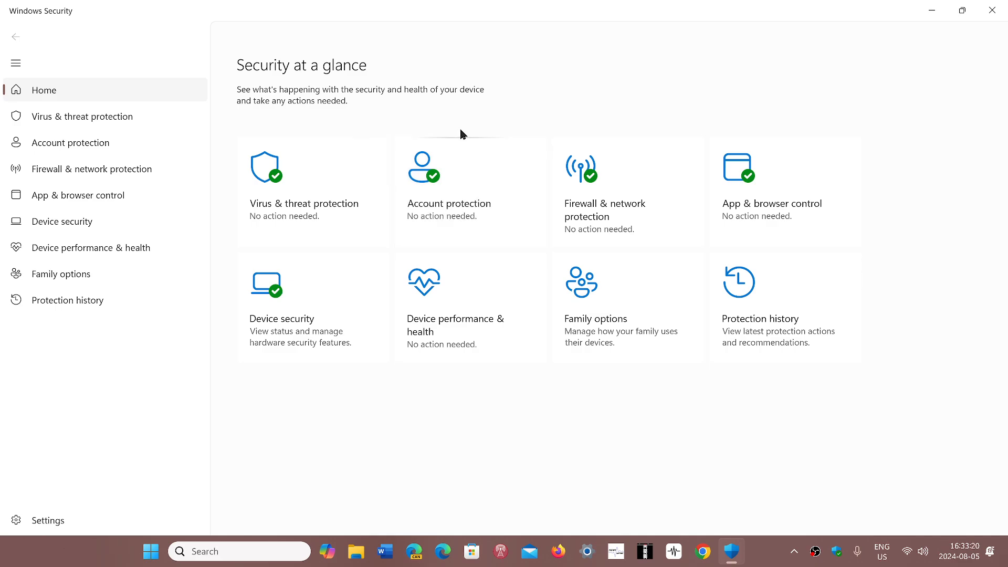
pyautogui.moveTo(577, 113)
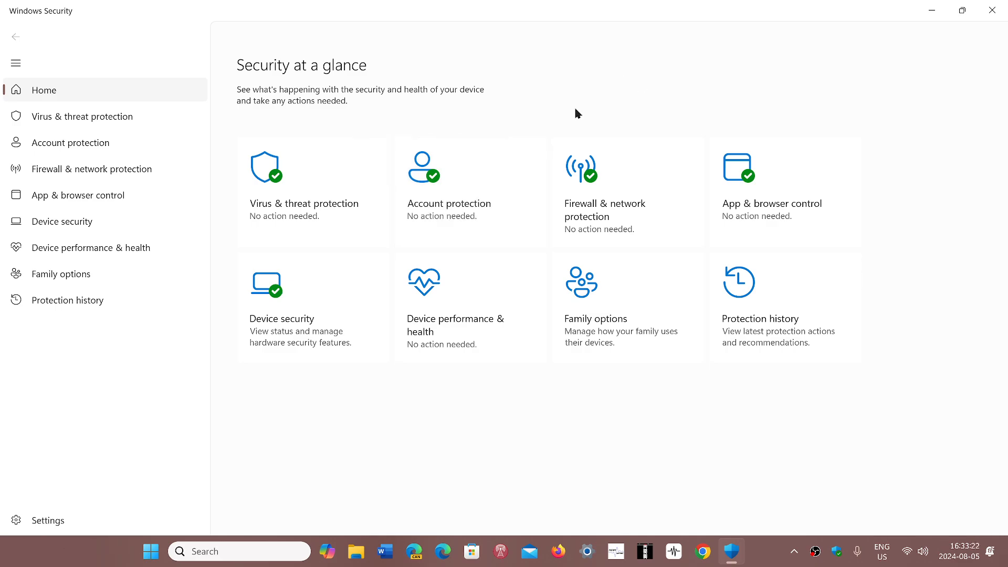
# Go to the App & browser control page from the Windows Security navigation pane
pyautogui.click(78, 196)
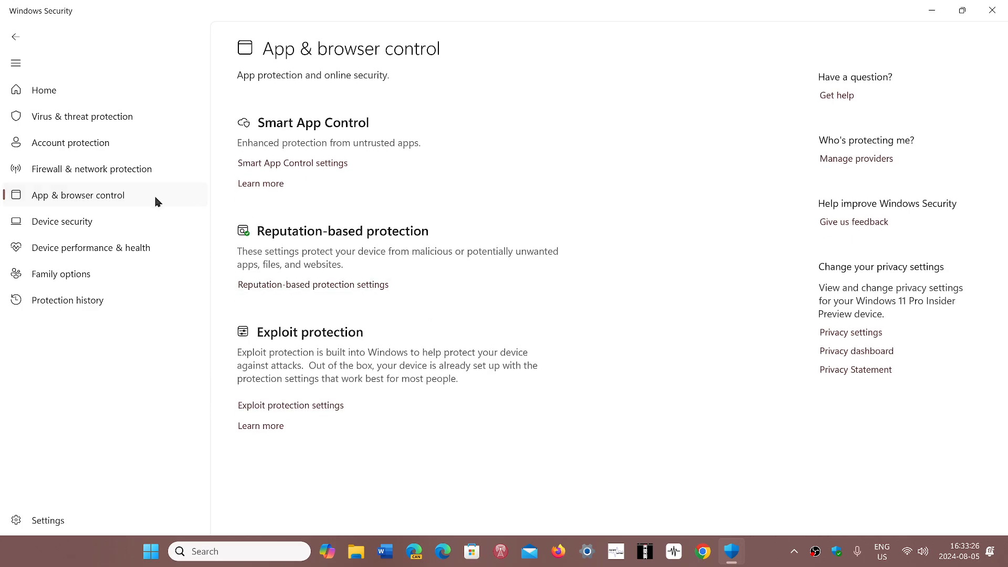
pyautogui.moveTo(337, 159)
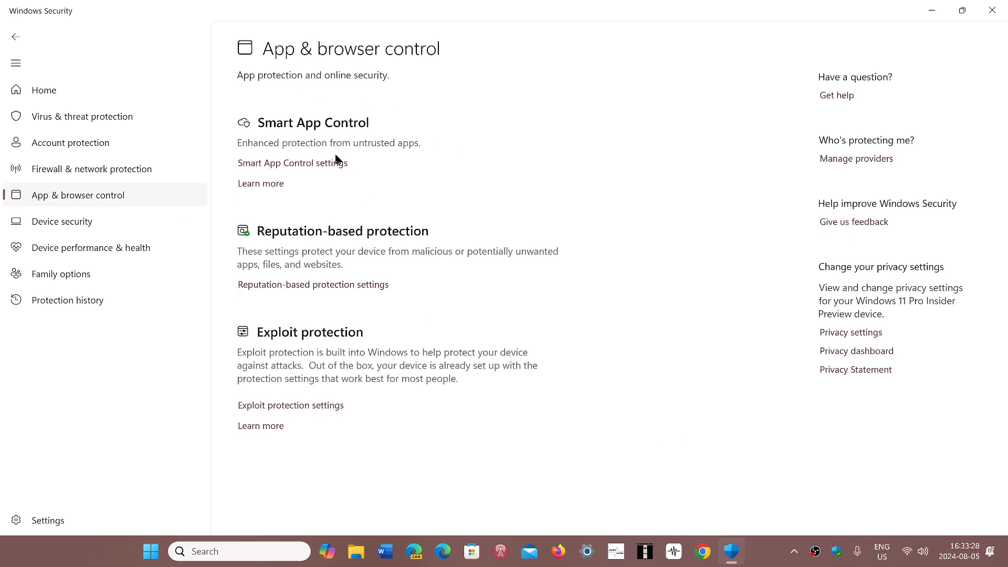
# Show the Smart App Control settings, where the feature is set to Off
pyautogui.click(291, 162)
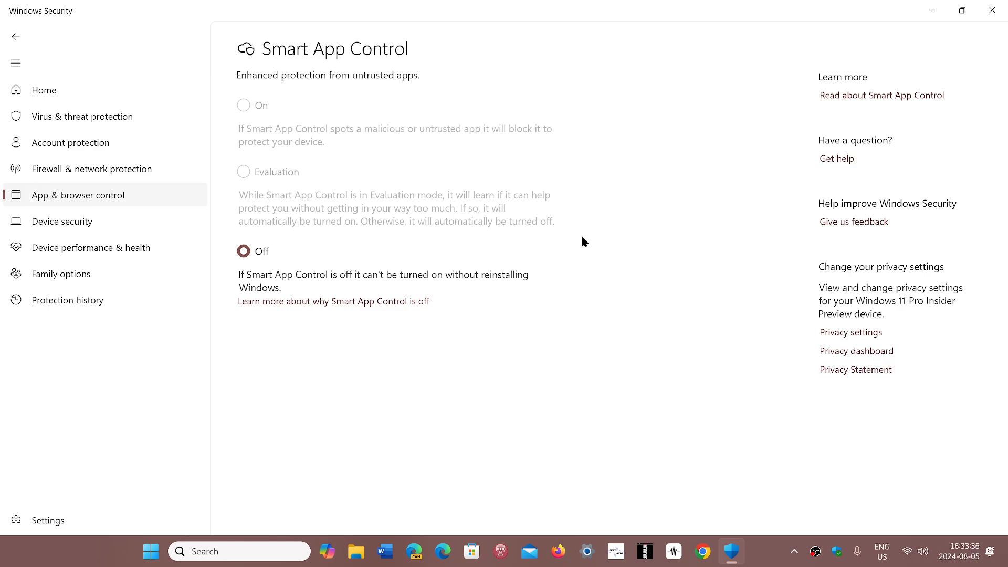
pyautogui.moveTo(360, 341)
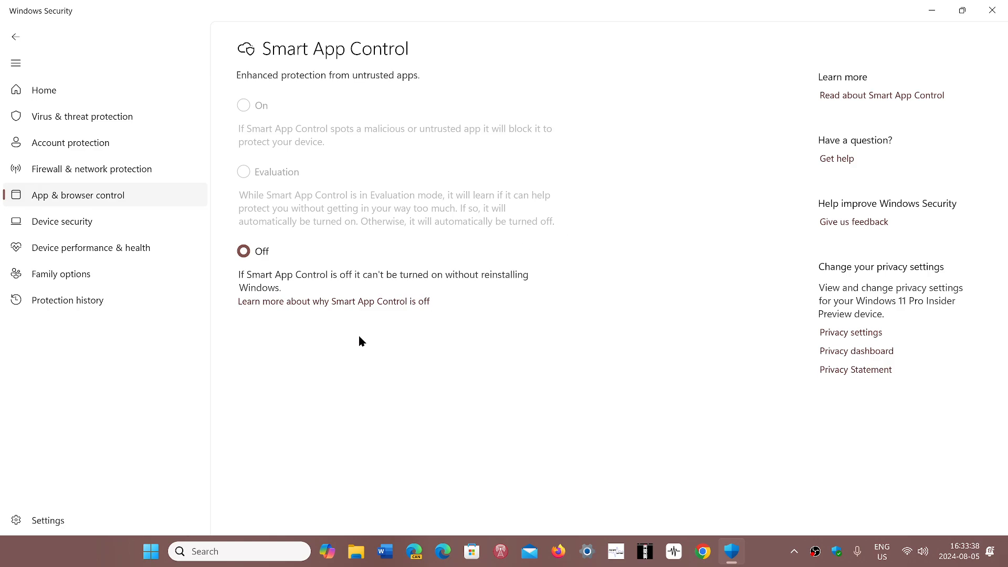
pyautogui.moveTo(647, 413)
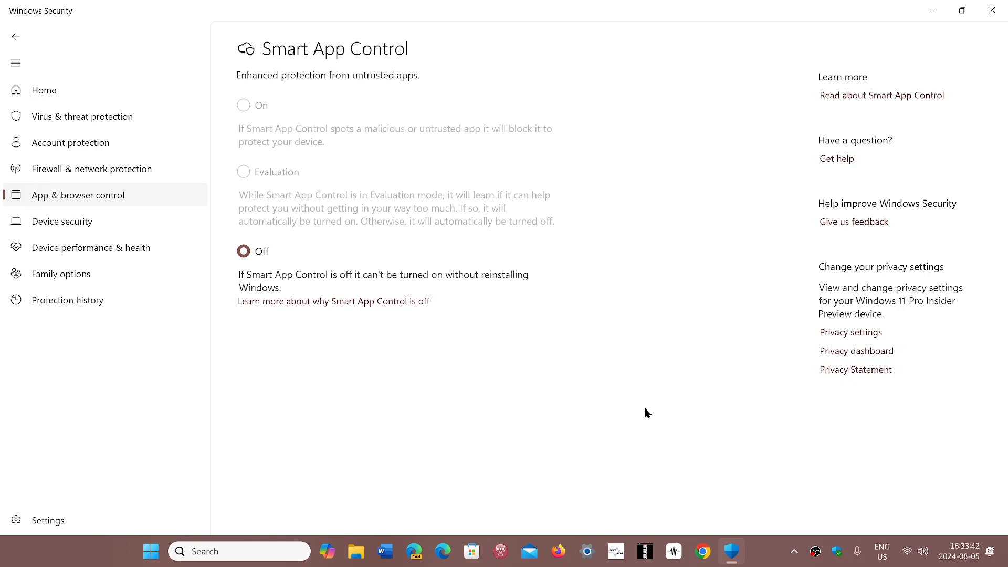
pyautogui.moveTo(472, 398)
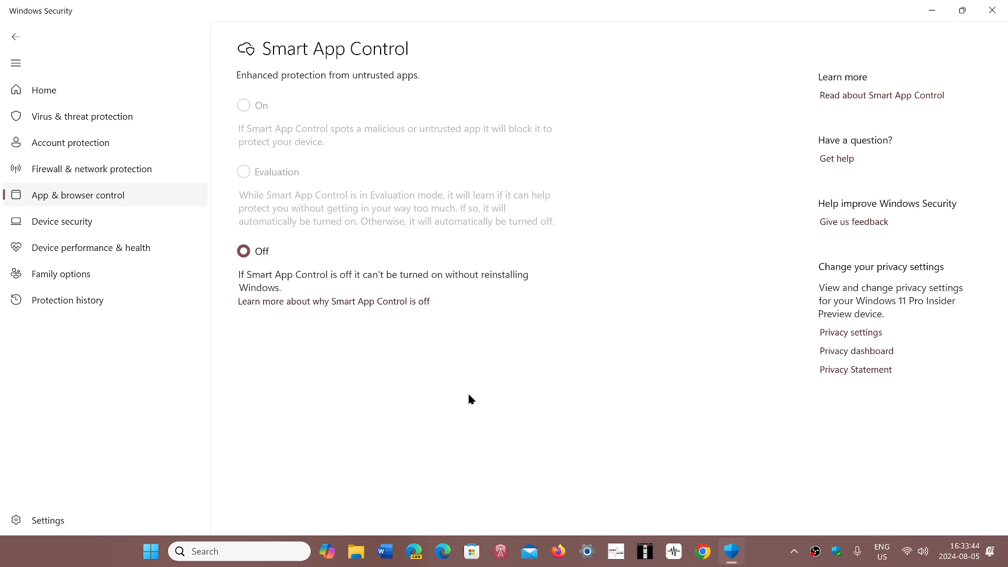
pyautogui.moveTo(250, 285)
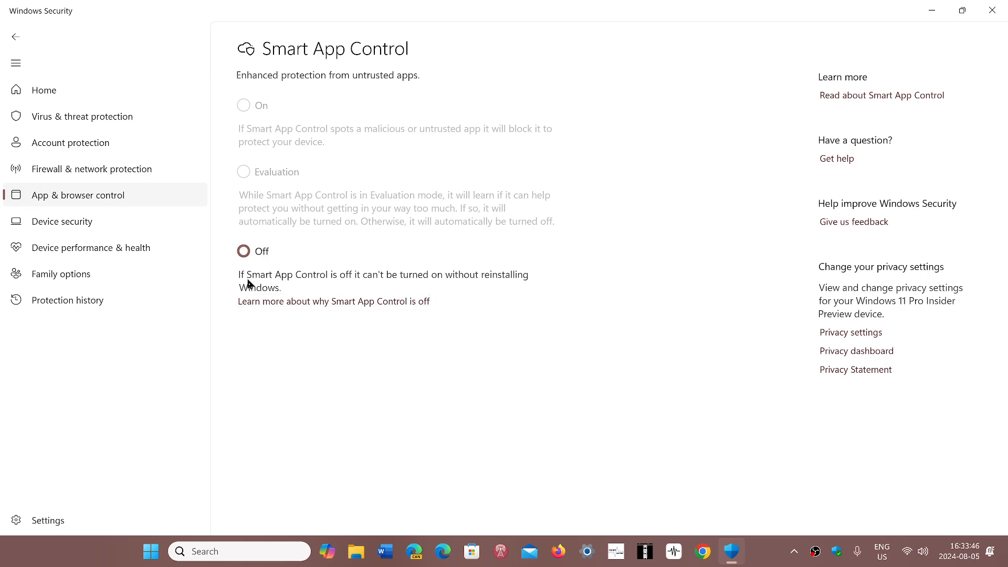
pyautogui.moveTo(375, 363)
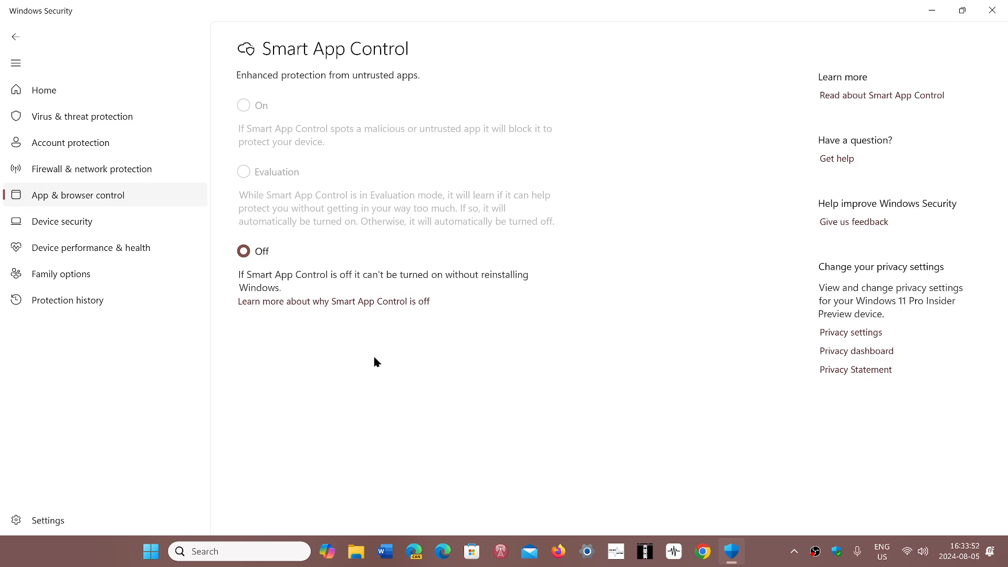
pyautogui.moveTo(285, 323)
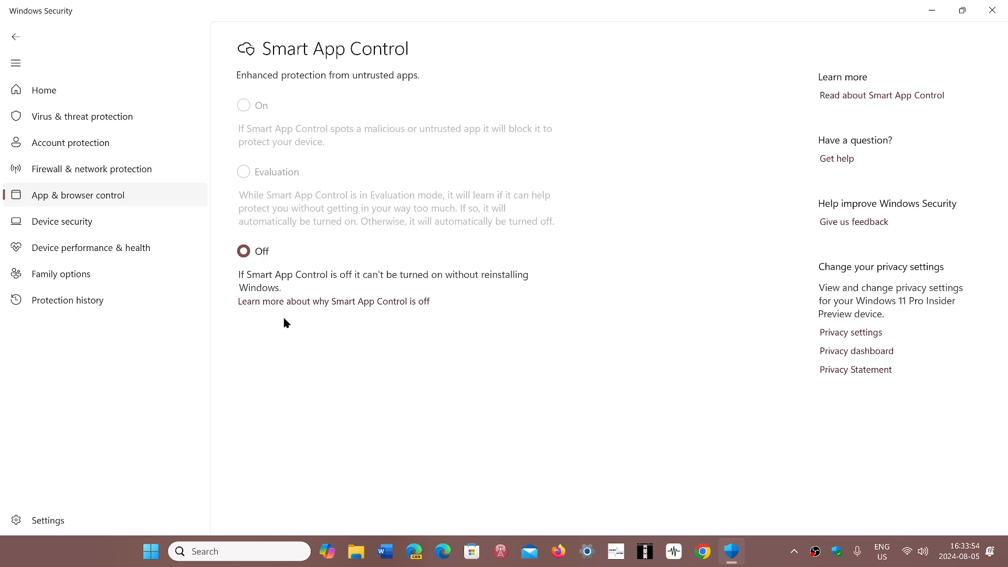
pyautogui.moveTo(350, 185)
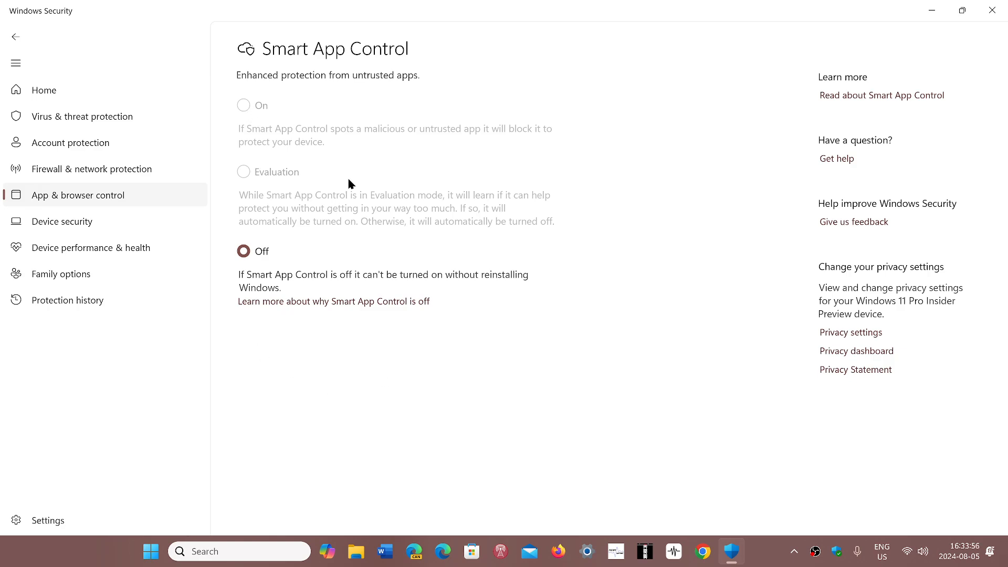
pyautogui.moveTo(244, 296)
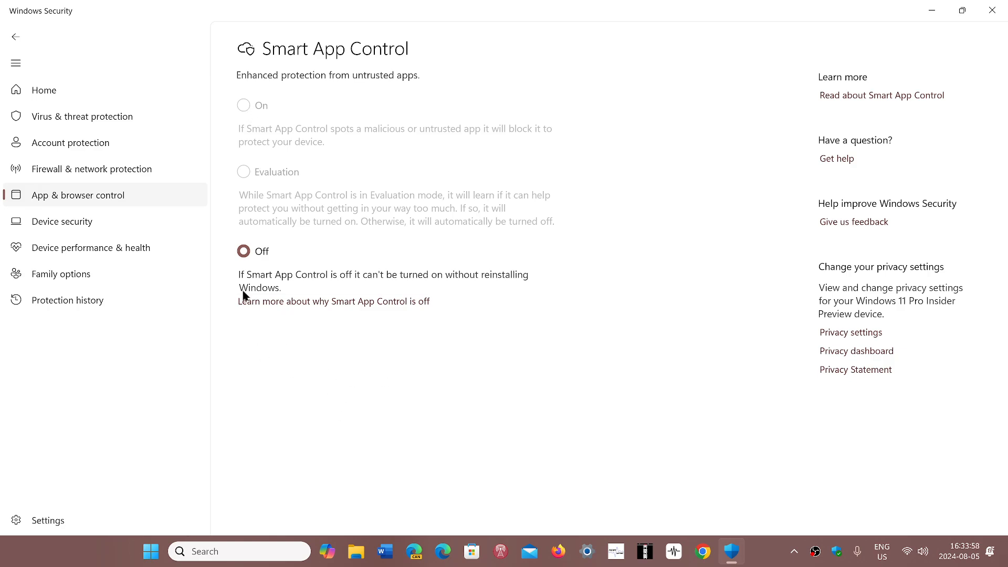
pyautogui.moveTo(411, 405)
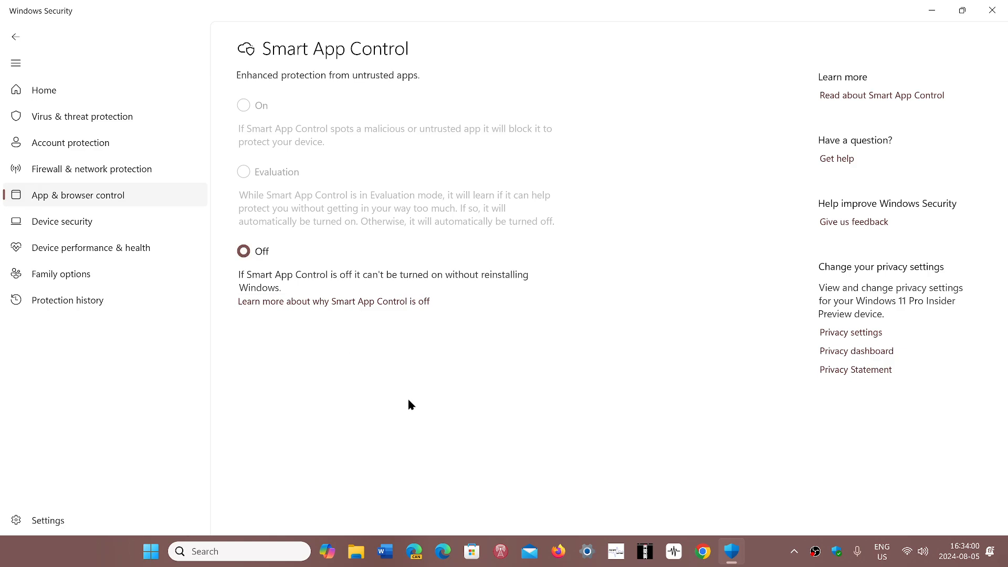
pyautogui.moveTo(396, 357)
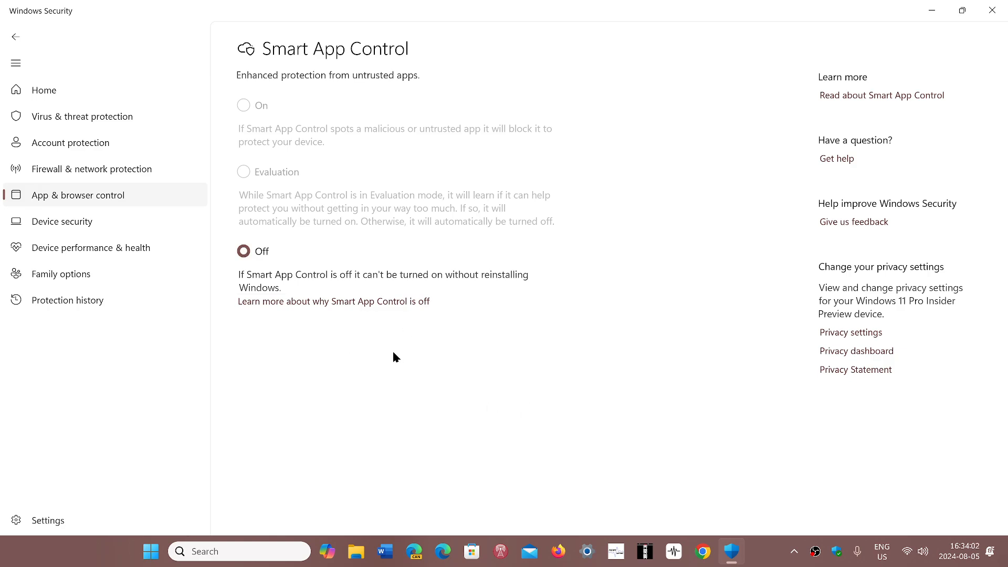
pyautogui.moveTo(782, 97)
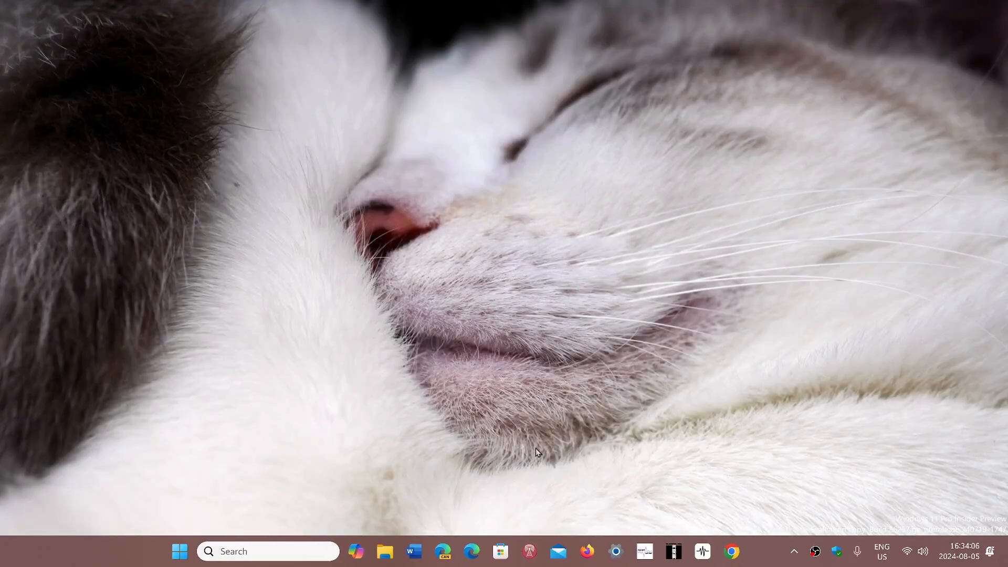
# Close Windows Security so the desktop with spaceweather.com in Edge shows again
pyautogui.click(473, 551)
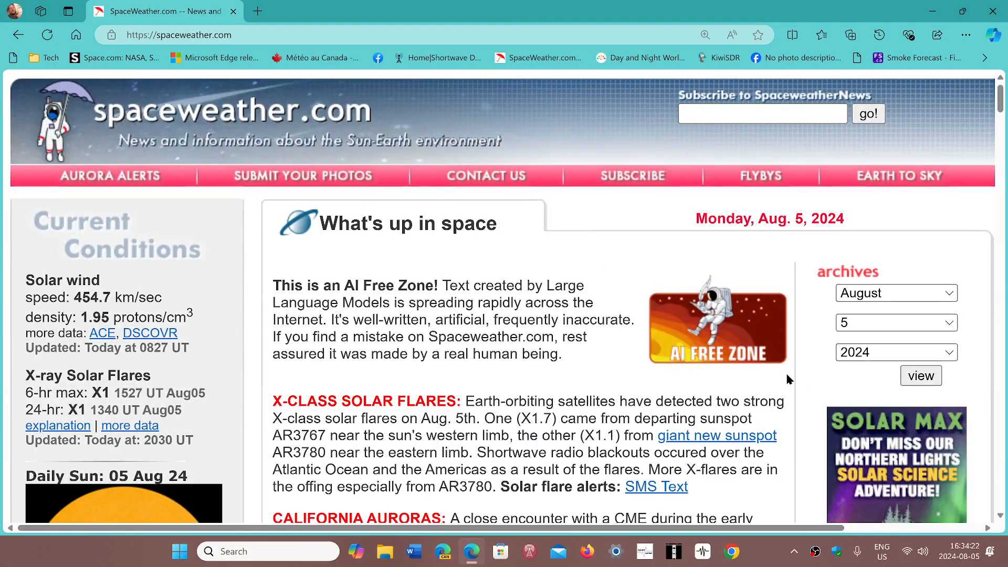
pyautogui.moveTo(794, 382)
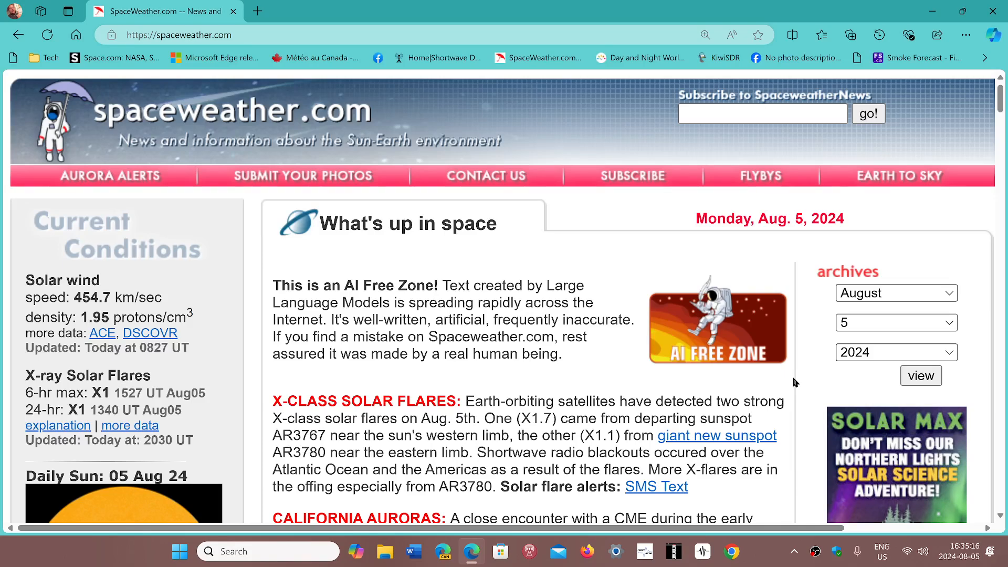
pyautogui.moveTo(596, 12)
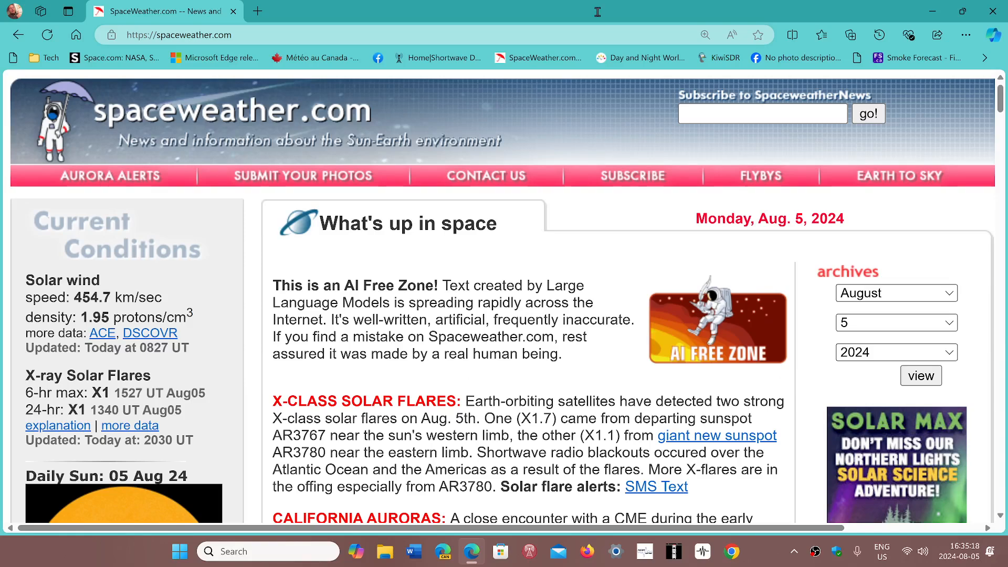